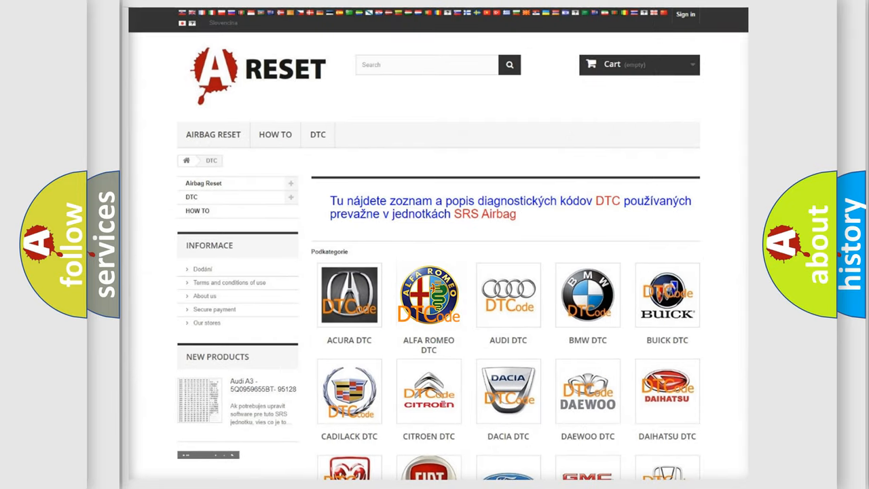
Browse the Alfa Romeo DTC category's long list of B codes, down and back up.
click(429, 295)
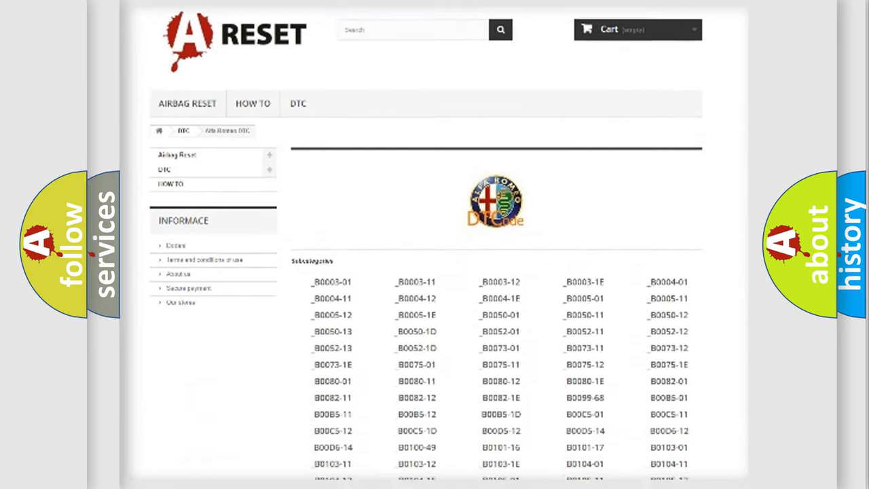
scroll(down, 3)
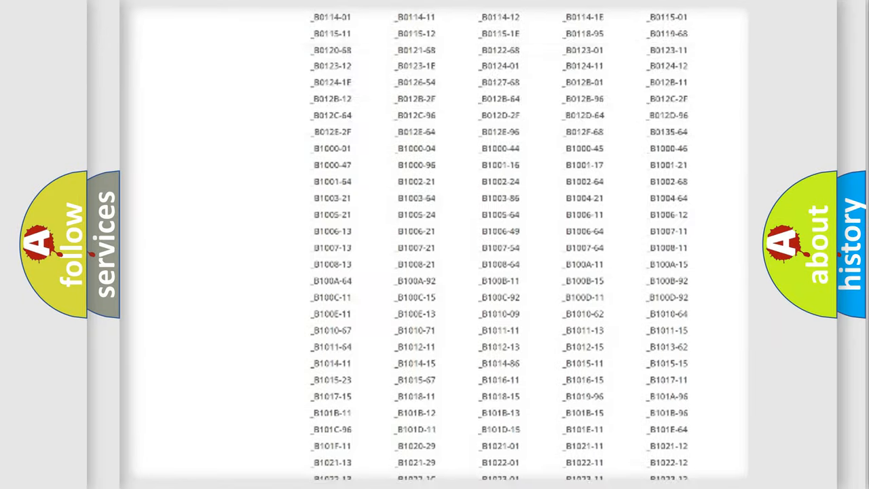
scroll(up, 3)
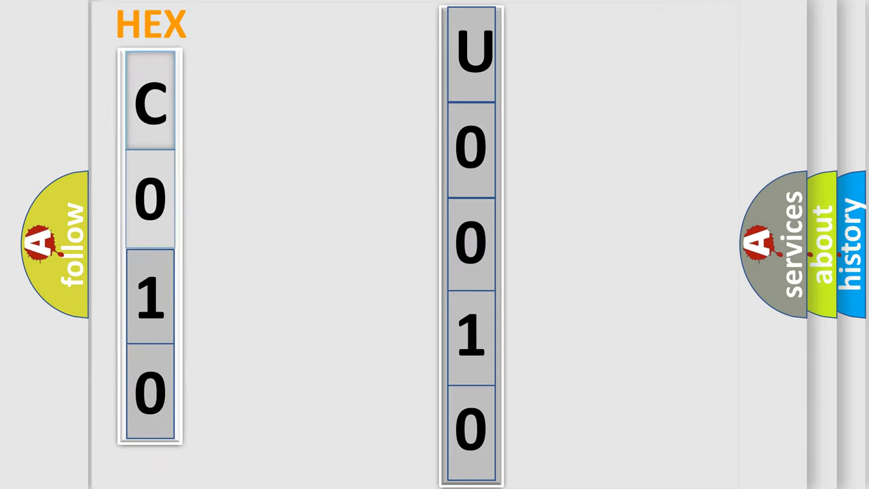
Reveal hex digit C of code C010 decoded into bits 1, 1, 0, 0 beside U0010.
click(149, 102)
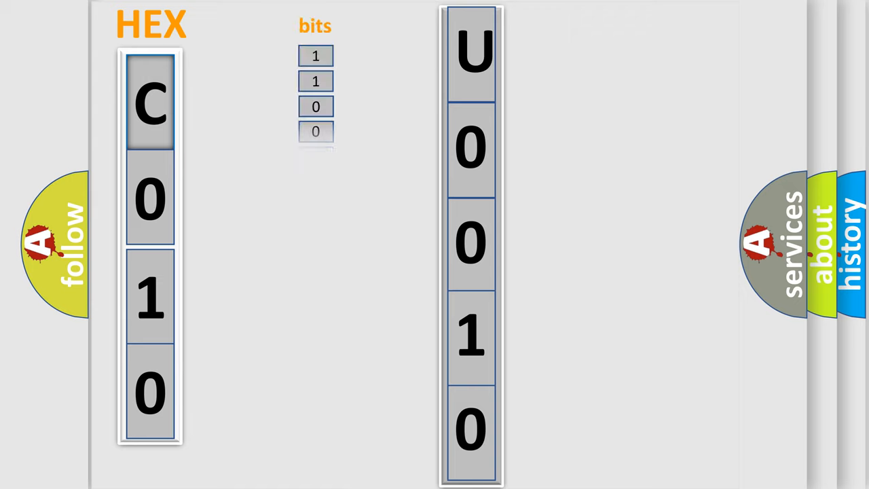